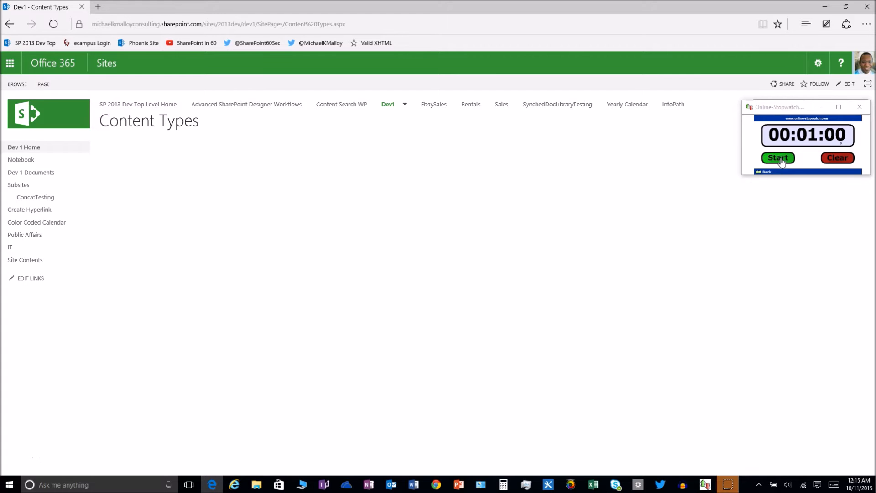
- Reach the top-level site's Site Content Types list via Settings gear and site settings
{"action": "left_click", "coordinate": [778, 158]}
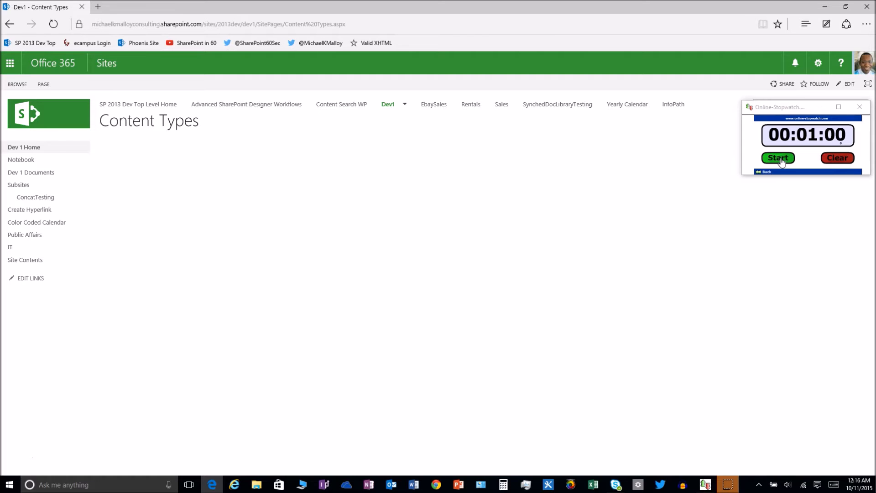
{"action": "left_click", "coordinate": [777, 158]}
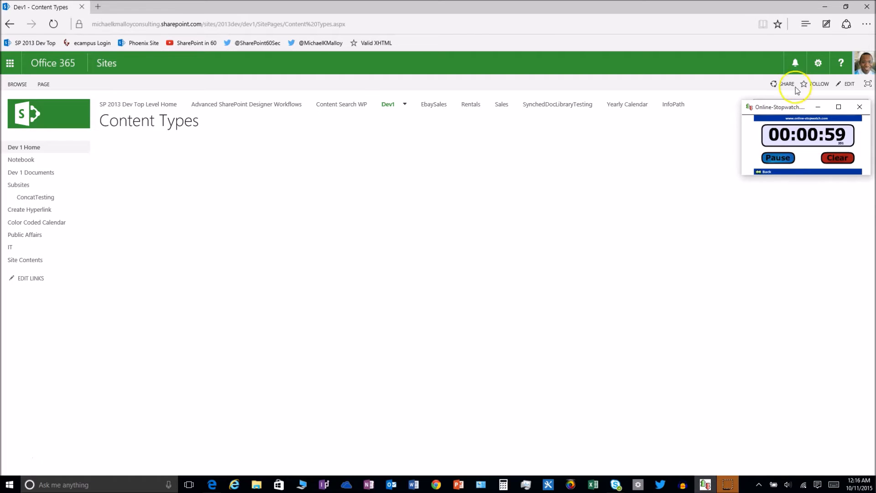
{"action": "left_click", "coordinate": [817, 63]}
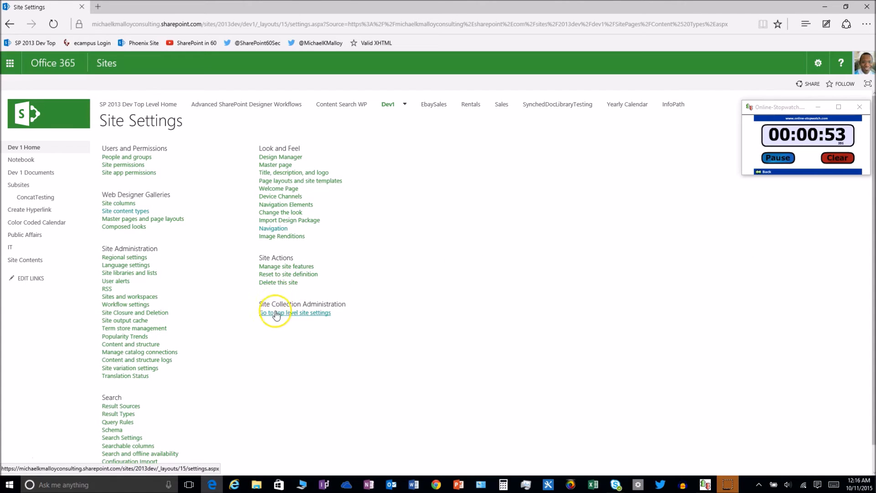
{"action": "left_click", "coordinate": [294, 313]}
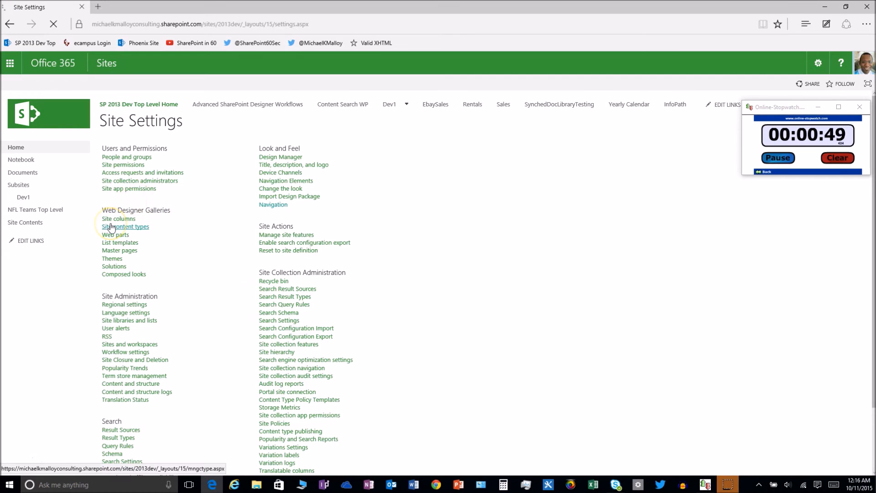
{"action": "left_click", "coordinate": [125, 226]}
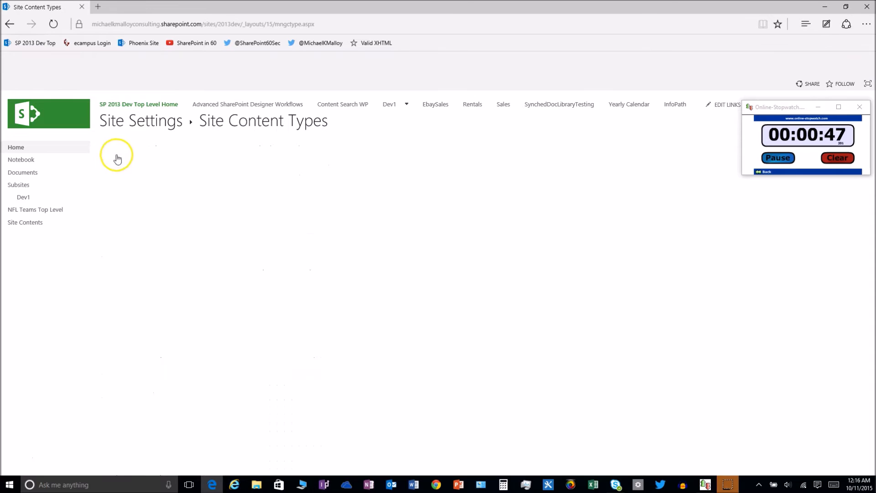
{"action": "left_click", "coordinate": [118, 151]}
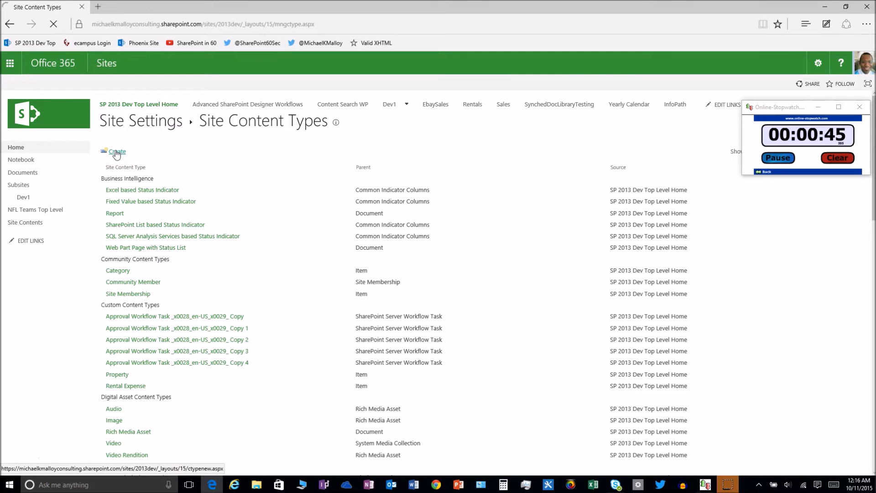
- Create content type 'Football Card' based on Item in new group 'Sports Cards' and save it
{"action": "left_click", "coordinate": [117, 151]}
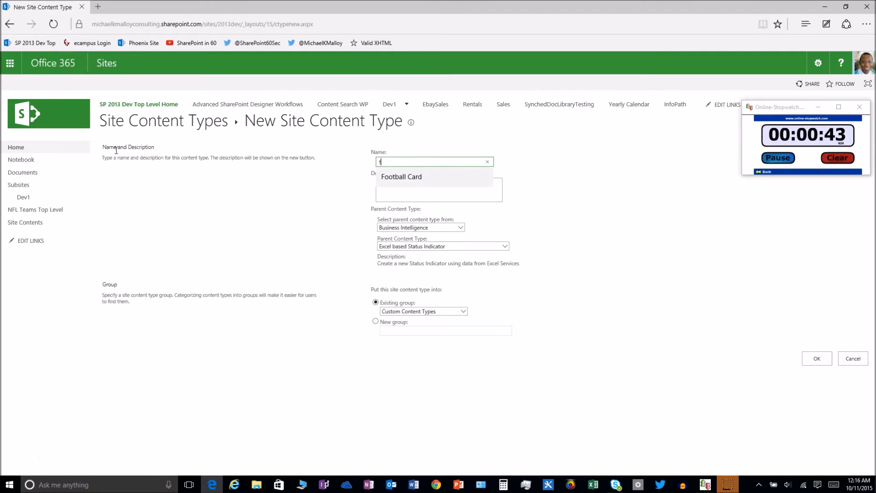
{"action": "left_click", "coordinate": [402, 176]}
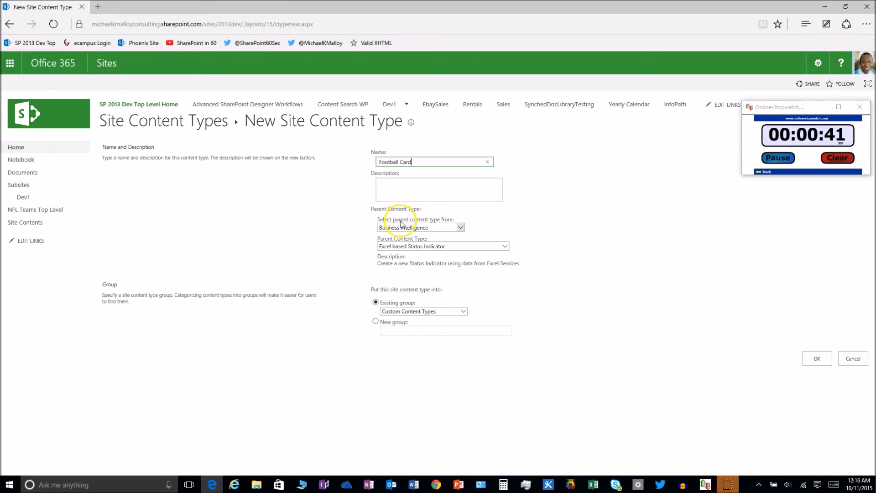
{"action": "left_click", "coordinate": [422, 228]}
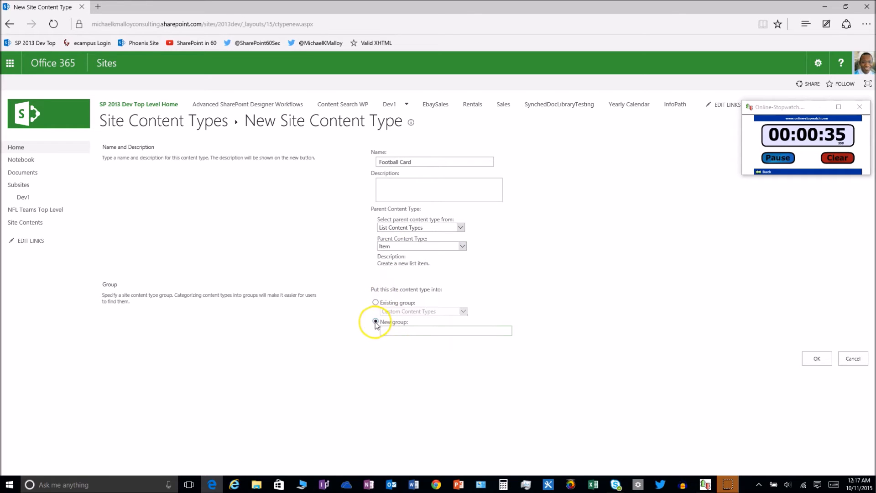
{"action": "type", "text": "Sports Cards"}
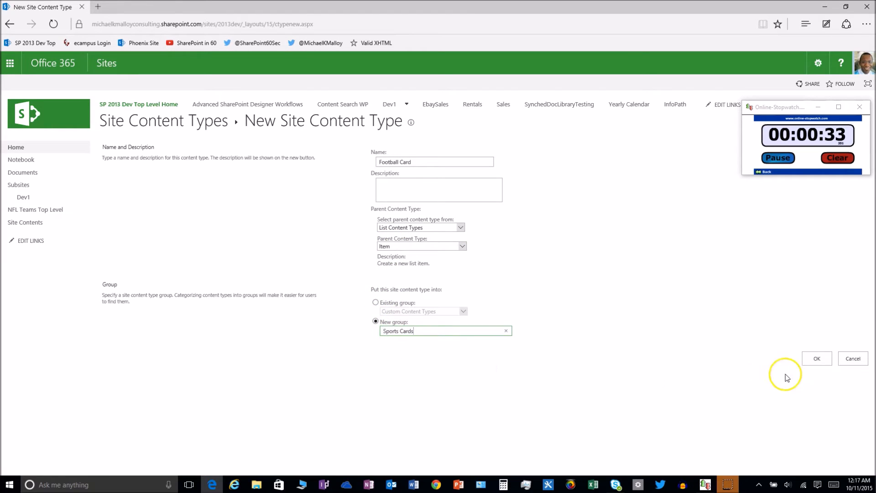
{"action": "left_click", "coordinate": [816, 358]}
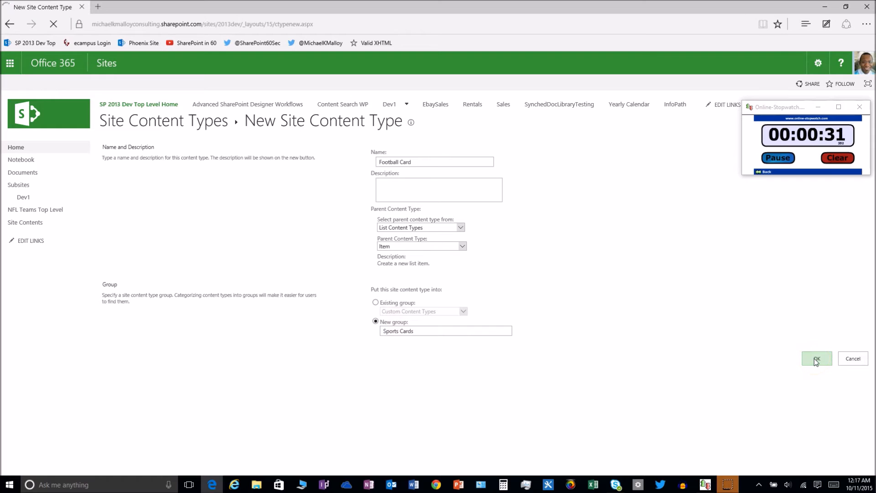
{"action": "left_click", "coordinate": [816, 358]}
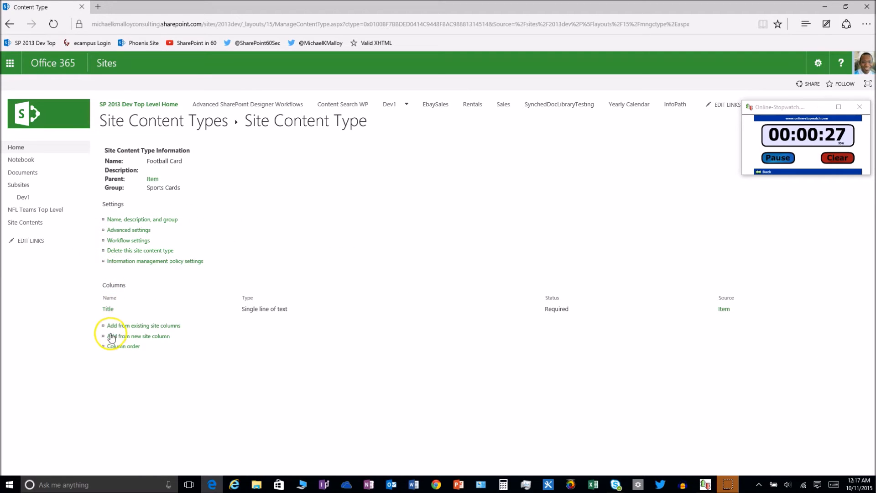
- Add a new Lookup site column whose source list is NFL Teams Top Level
{"action": "left_click", "coordinate": [138, 336]}
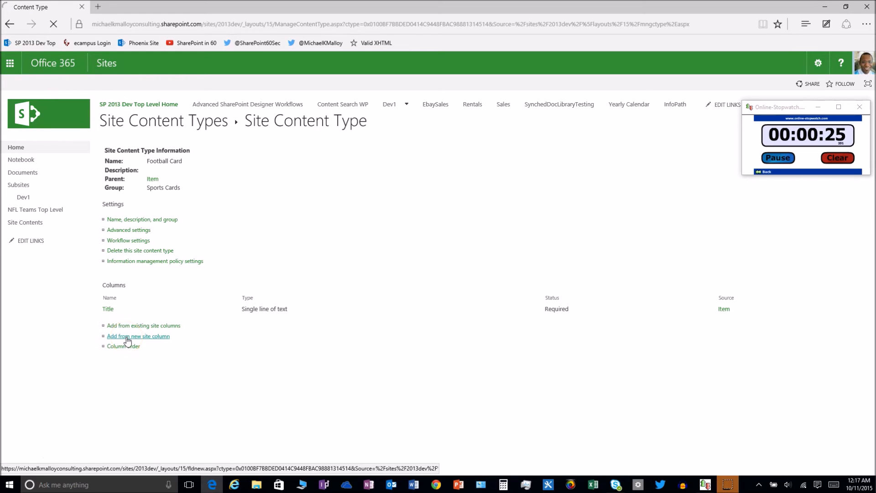
{"action": "left_click", "coordinate": [137, 335]}
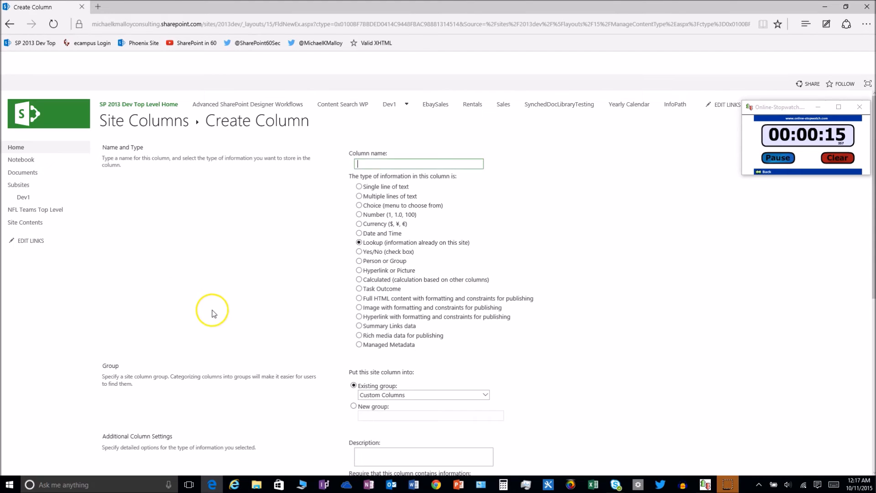
{"action": "scroll", "scroll_direction": "down", "scroll_amount": 3}
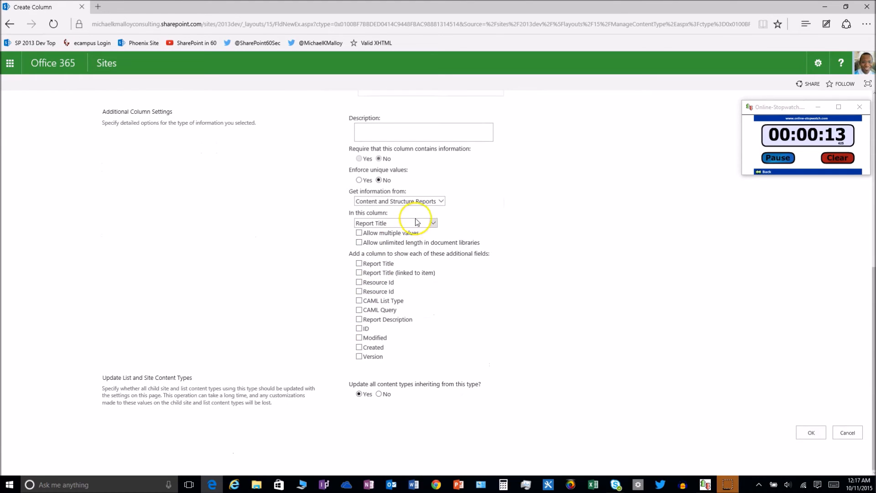
{"action": "left_click", "coordinate": [440, 201]}
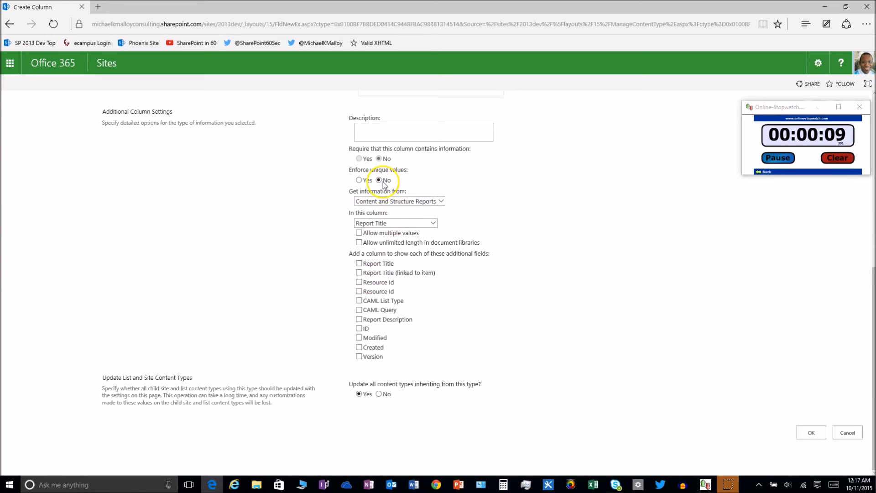
{"action": "left_click", "coordinate": [399, 201]}
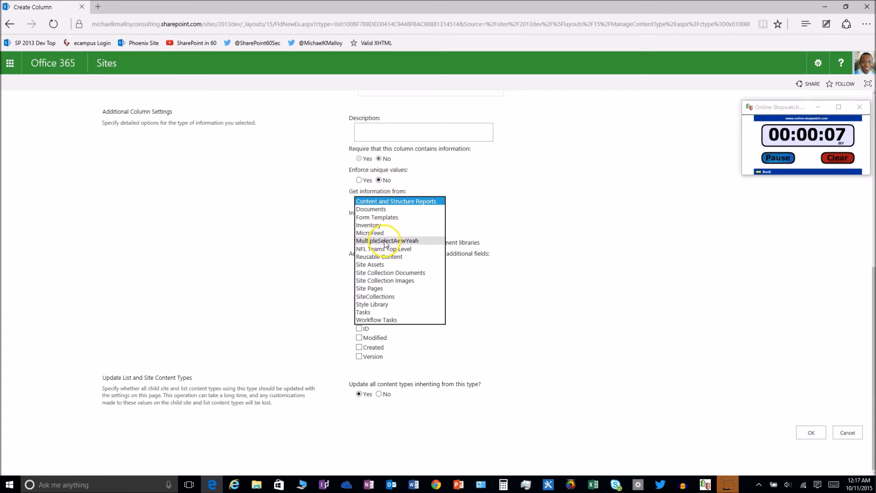
{"action": "left_click", "coordinate": [384, 248]}
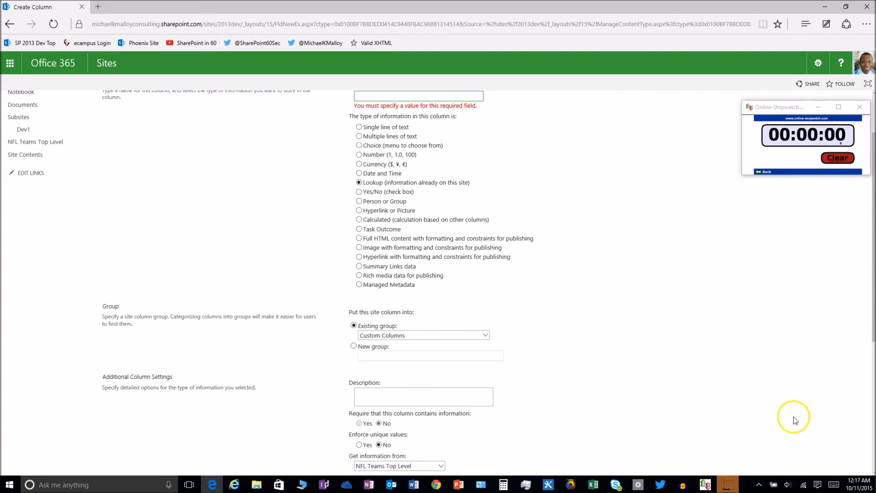
- Name the column 'Team Name', showing NFL Team with Conference and Division, and confirm
{"action": "scroll", "scroll_direction": "up", "scroll_amount": 3}
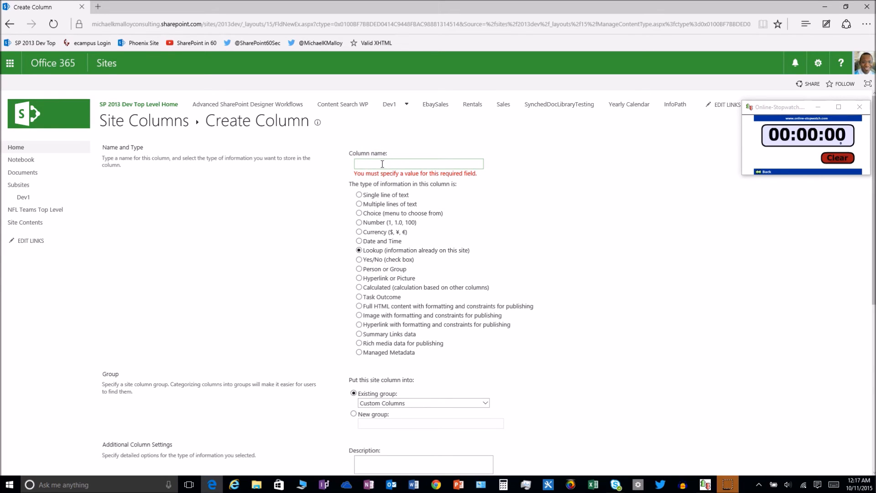
{"action": "type", "text": "Team Name"}
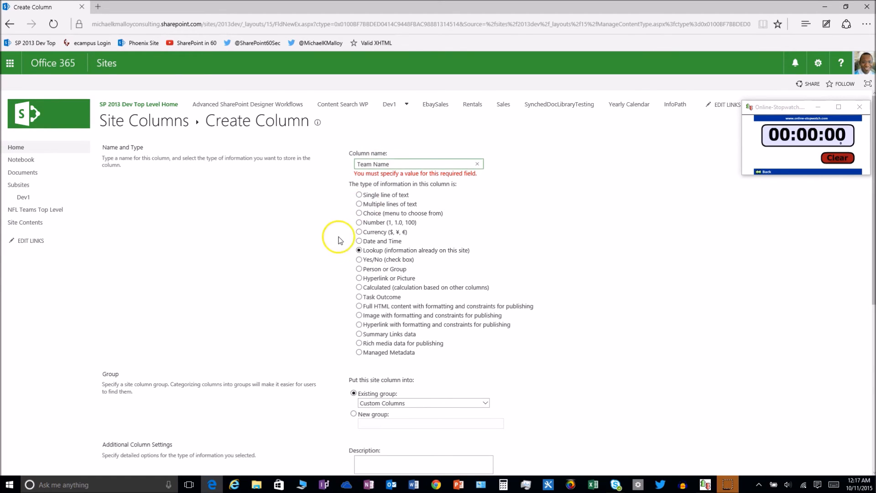
{"action": "scroll", "scroll_direction": "down", "scroll_amount": 3}
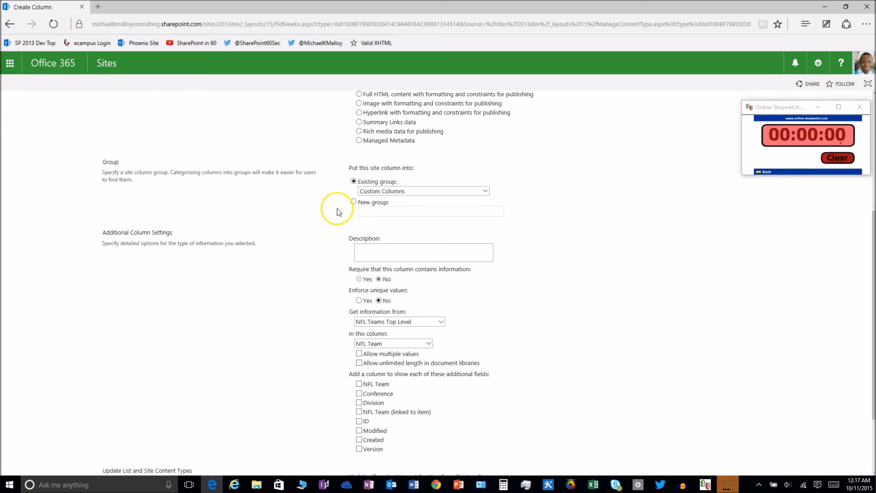
{"action": "scroll", "scroll_direction": "down", "scroll_amount": 3}
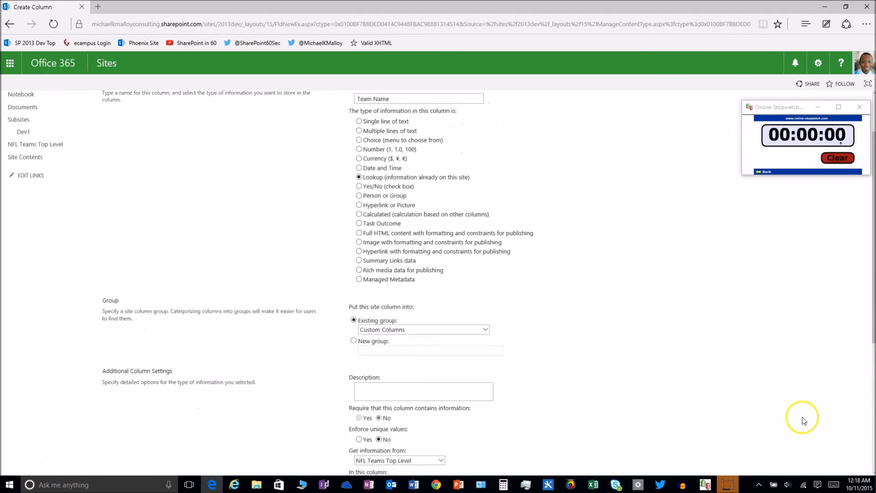
{"action": "scroll", "scroll_direction": "down", "scroll_amount": 3}
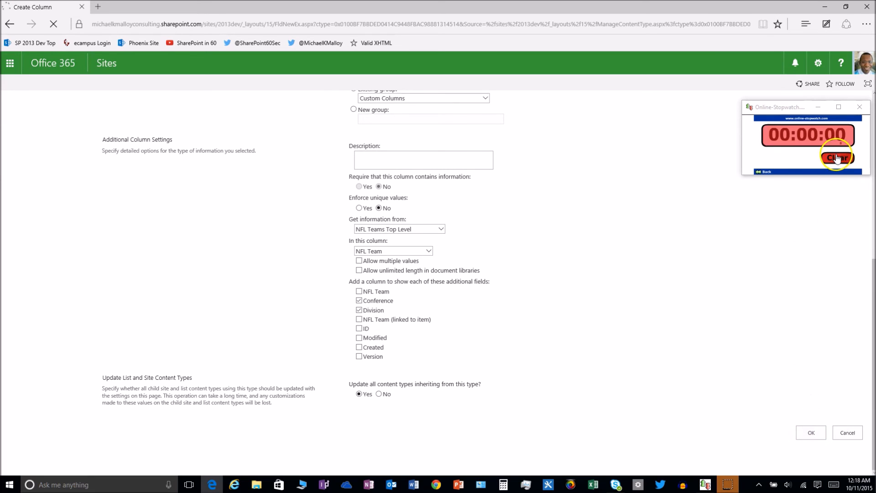
{"action": "left_click", "coordinate": [810, 432]}
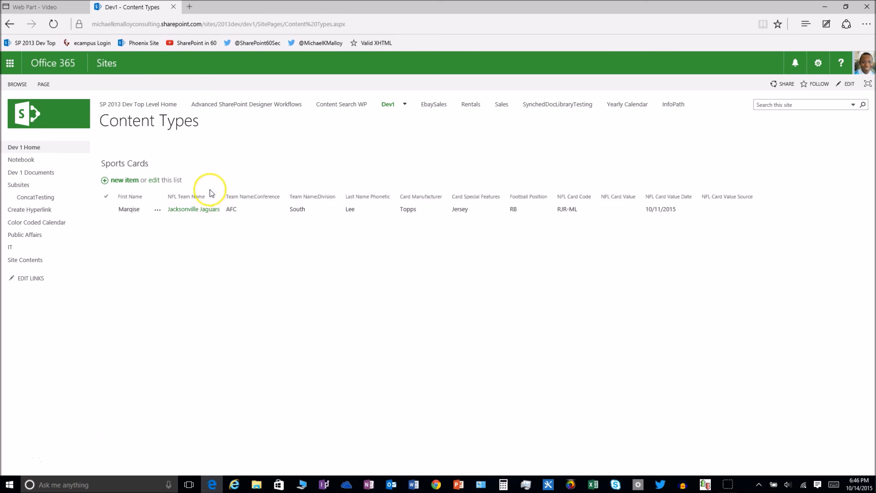
{"action": "mouse_move", "coordinate": [313, 196]}
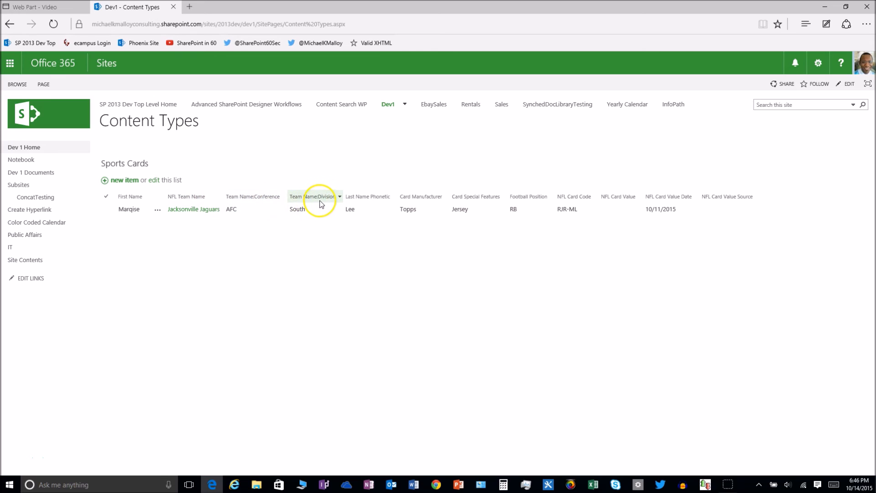
{"action": "mouse_move", "coordinate": [421, 198]}
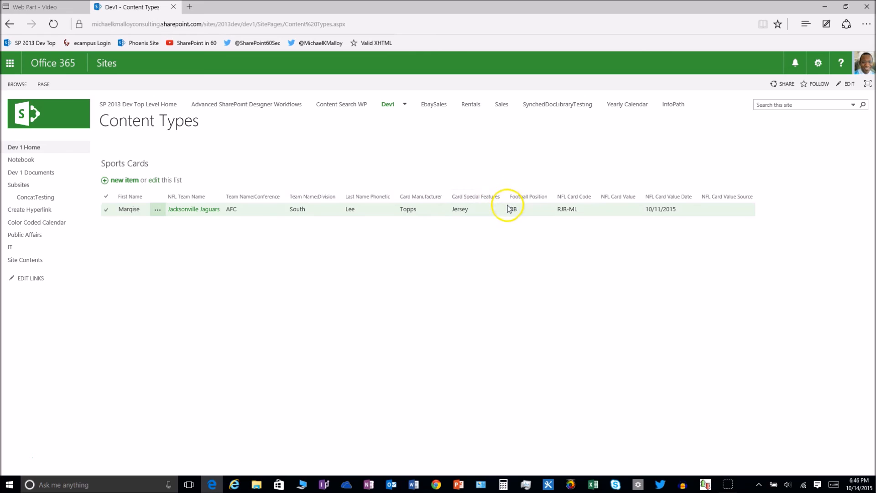
{"action": "mouse_move", "coordinate": [624, 218]}
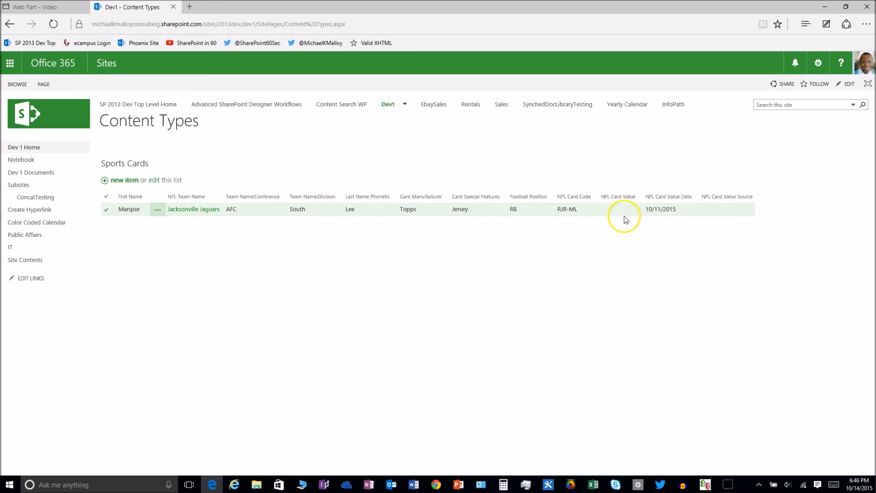
{"action": "mouse_move", "coordinate": [597, 240]}
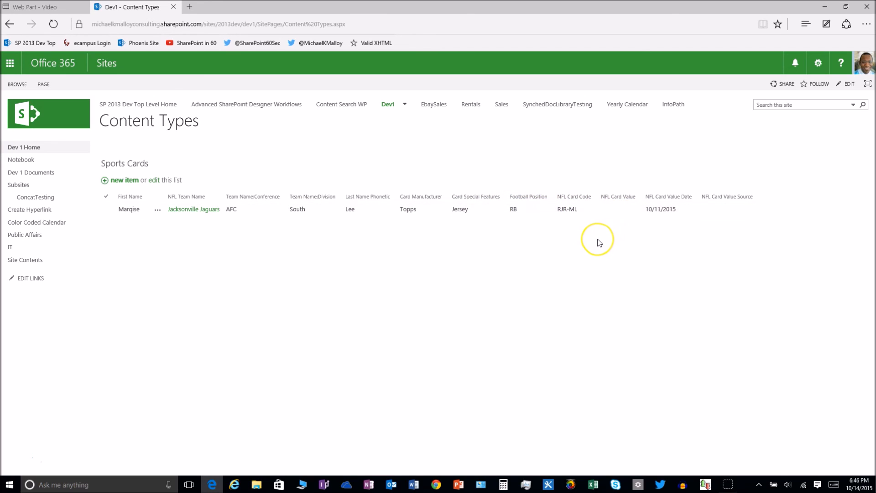
{"action": "mouse_move", "coordinate": [597, 243]}
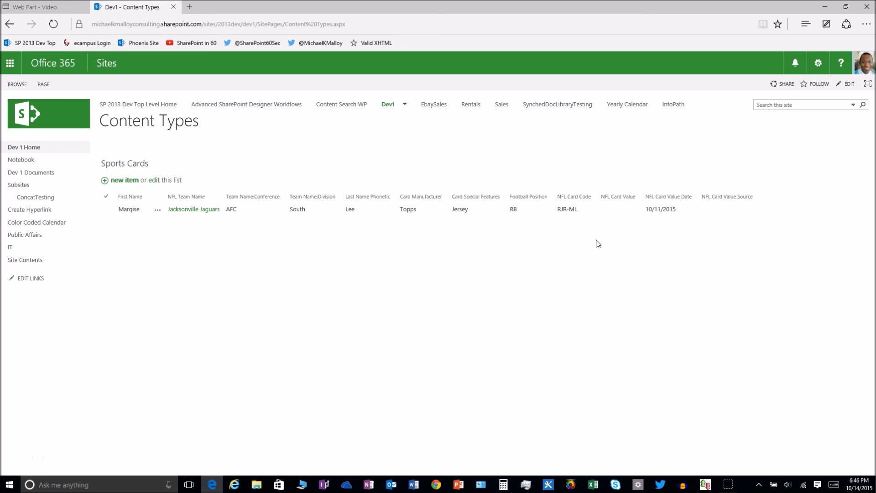